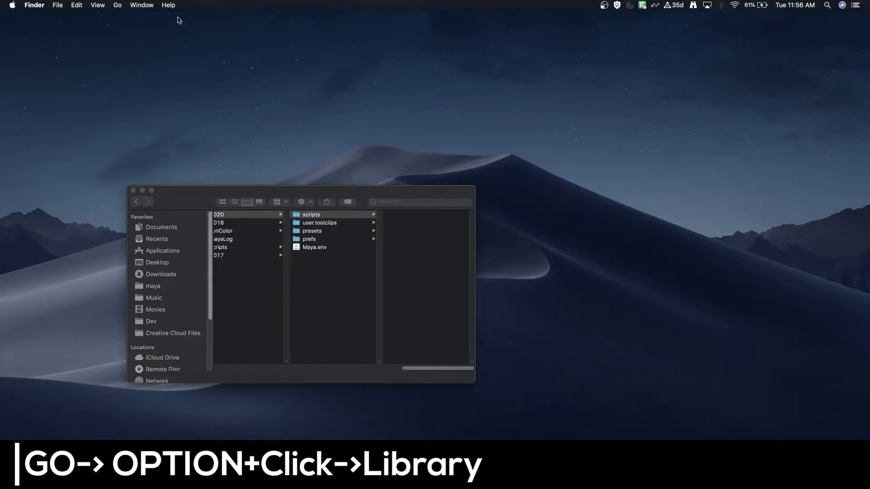
Reveal the hidden Library folder from Finder's Go menu and open it.
{"action": "left_click", "coordinate": [117, 5]}
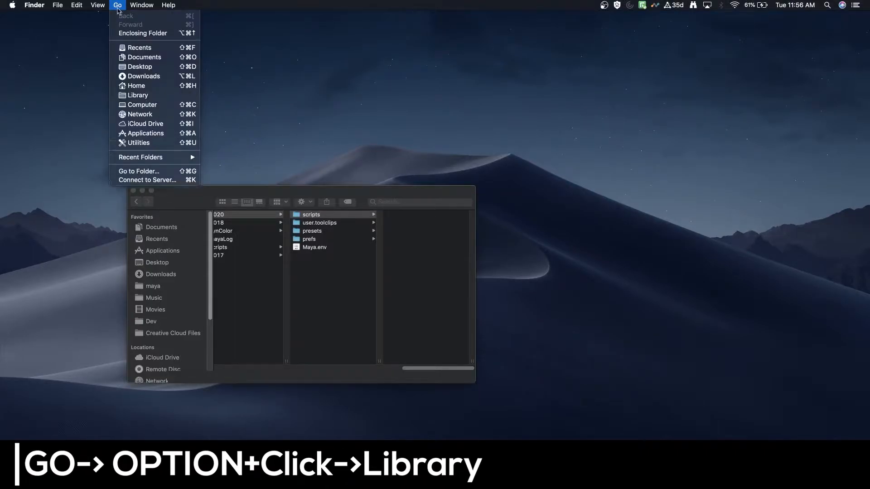
{"action": "mouse_move", "coordinate": [136, 95]}
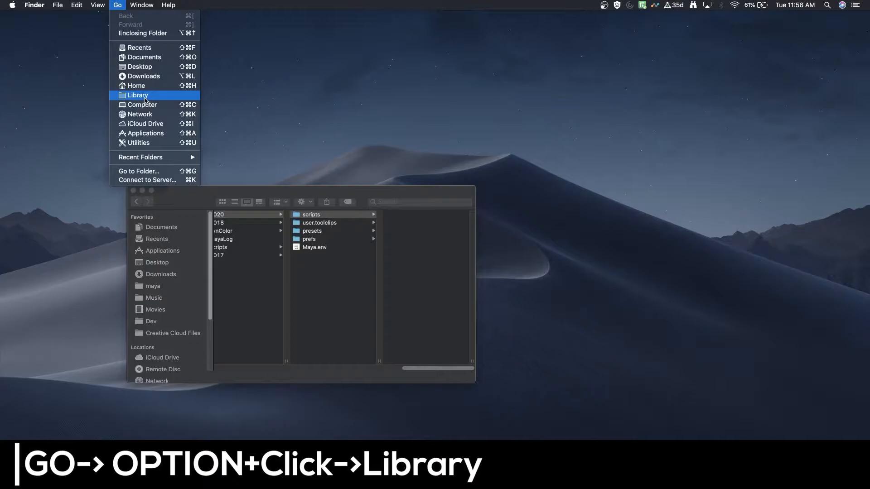
{"action": "left_click", "coordinate": [138, 95]}
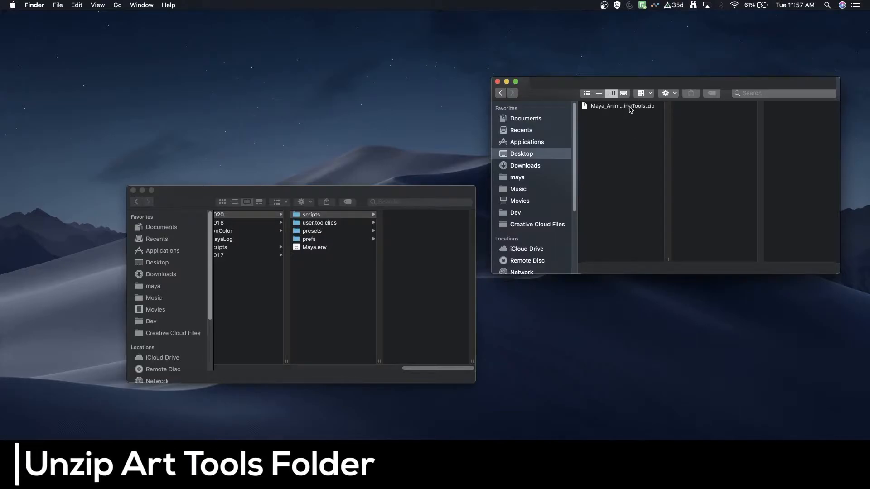
Extract Maya_AnimationRiggingTools.zip on the Desktop and browse into the extracted folder.
{"action": "double_click", "coordinate": [621, 106]}
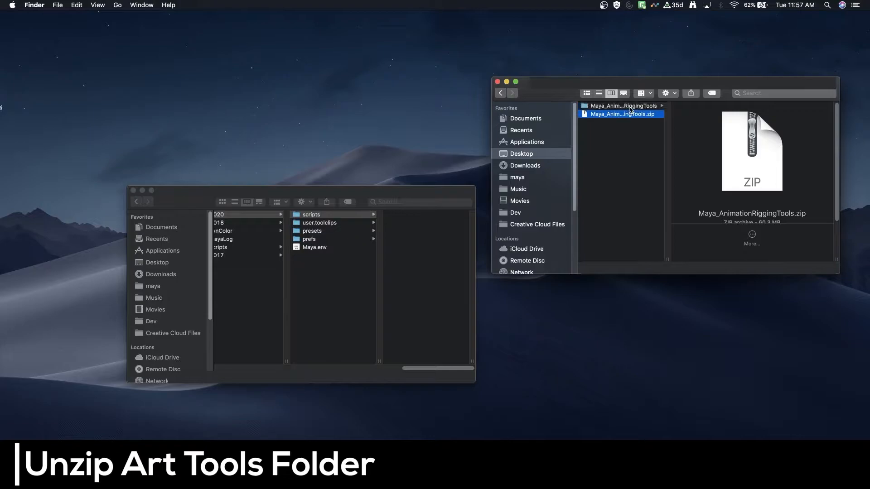
{"action": "left_click", "coordinate": [621, 106]}
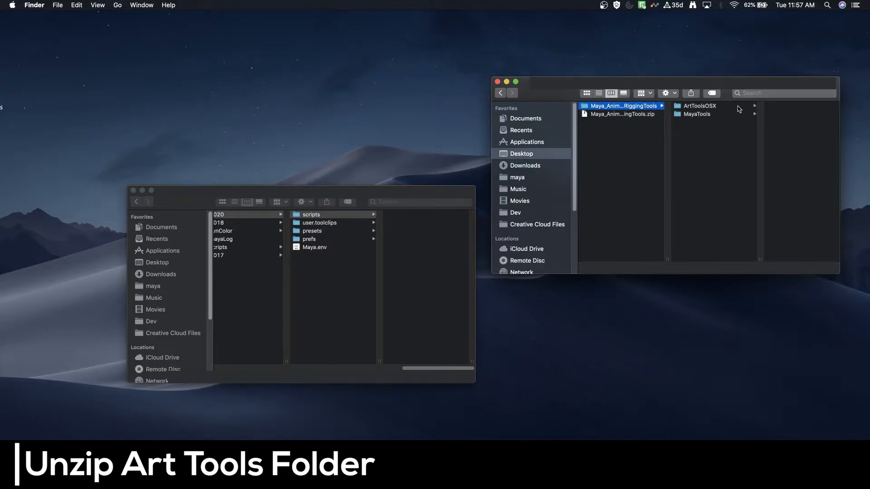
{"action": "left_click", "coordinate": [696, 114]}
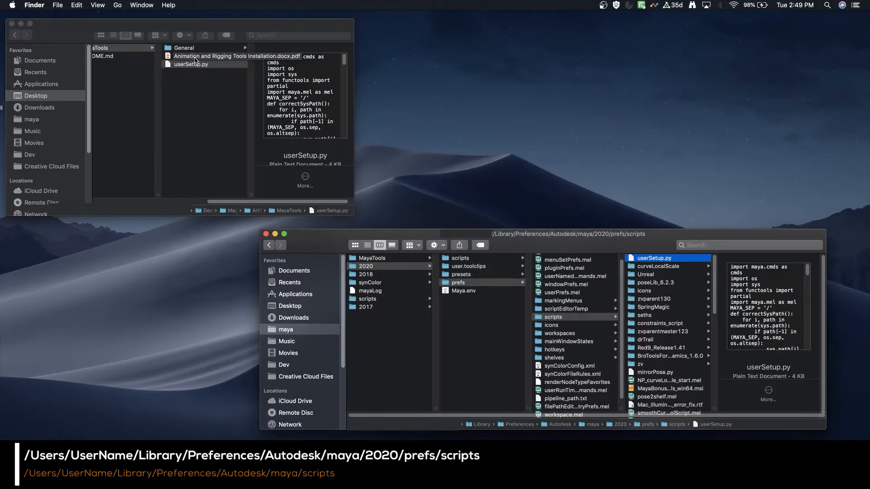
Select userSetup.py in the MayaTools folder for copying into prefs/scripts.
{"action": "left_click", "coordinate": [191, 64]}
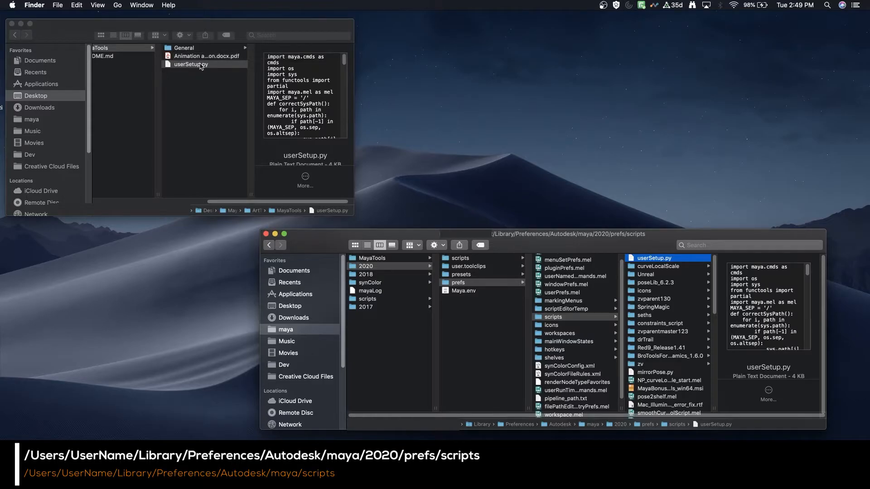
{"action": "left_click", "coordinate": [190, 64]}
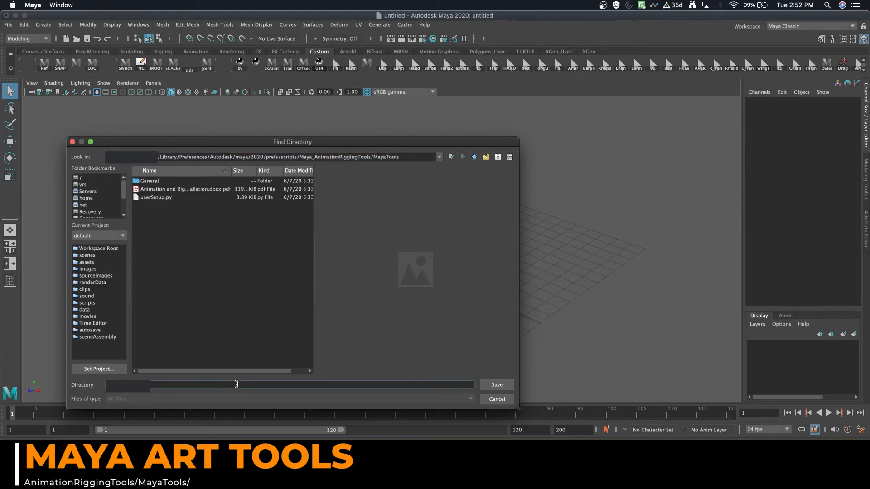
Enter the prefs/scripts/Maya_AnimationRiggingTools/MayaTools path and save it as the tools directory.
{"action": "type", "text": "Library/Preferences/Autodesk/maya/2020/prefs/scripts/Maya_AnimationRiggingTools/MayaTools"}
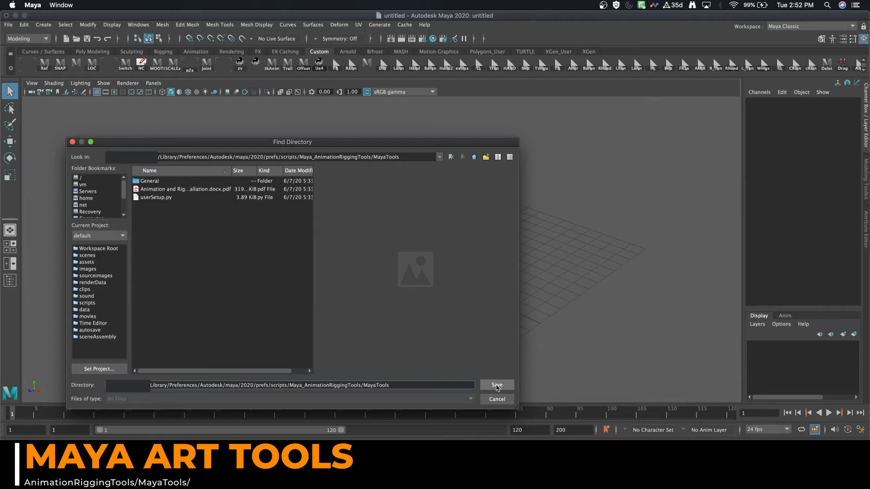
{"action": "left_click", "coordinate": [495, 385]}
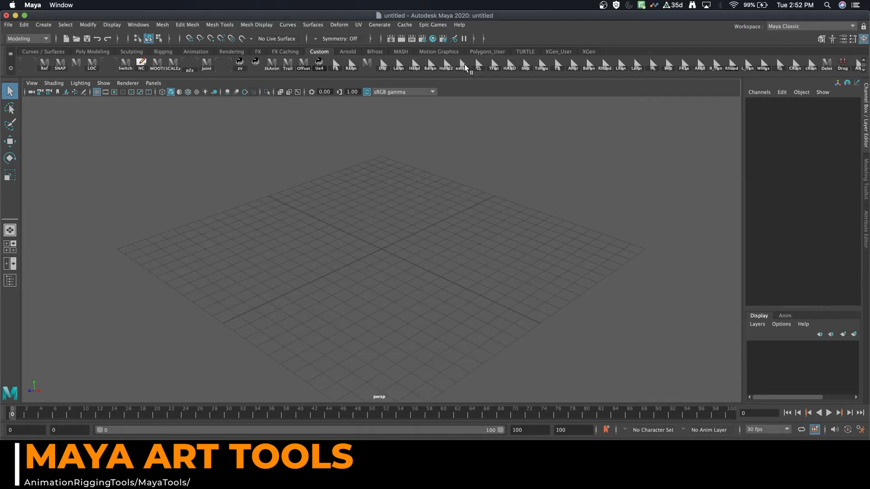
Add the Mannequin character for animation from the Epic Games menu.
{"action": "left_click", "coordinate": [432, 24]}
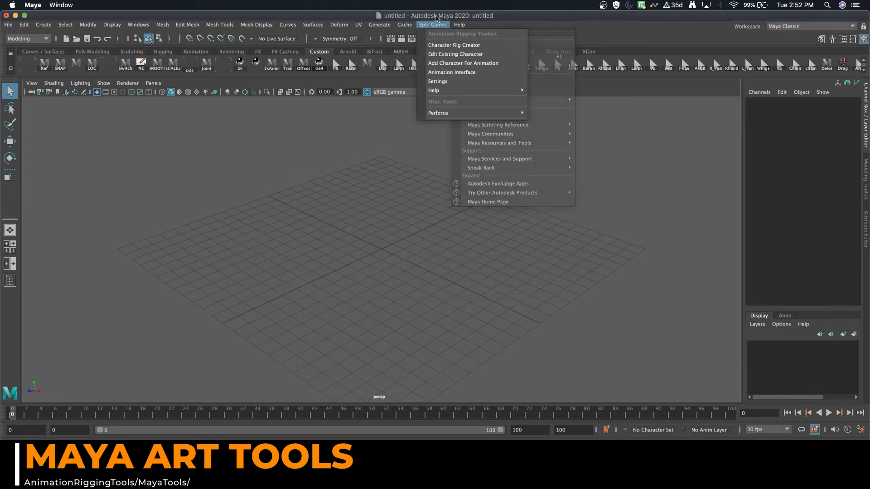
{"action": "left_click", "coordinate": [432, 25]}
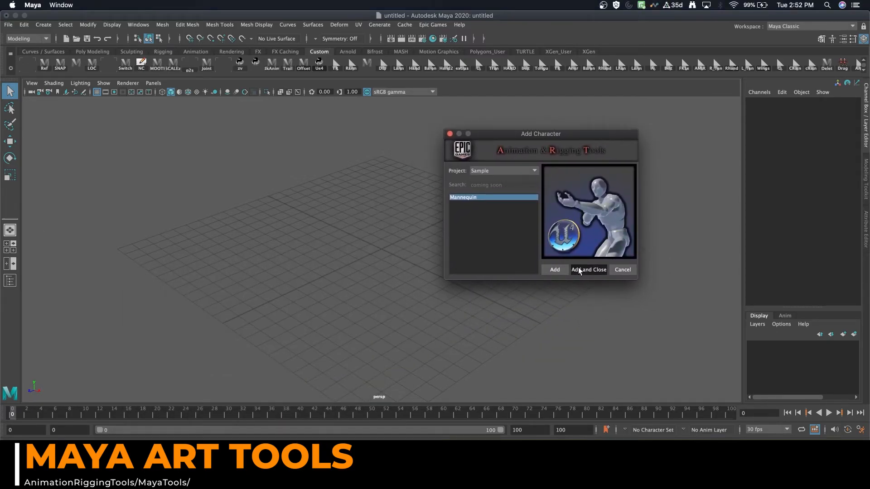
{"action": "left_click", "coordinate": [588, 269]}
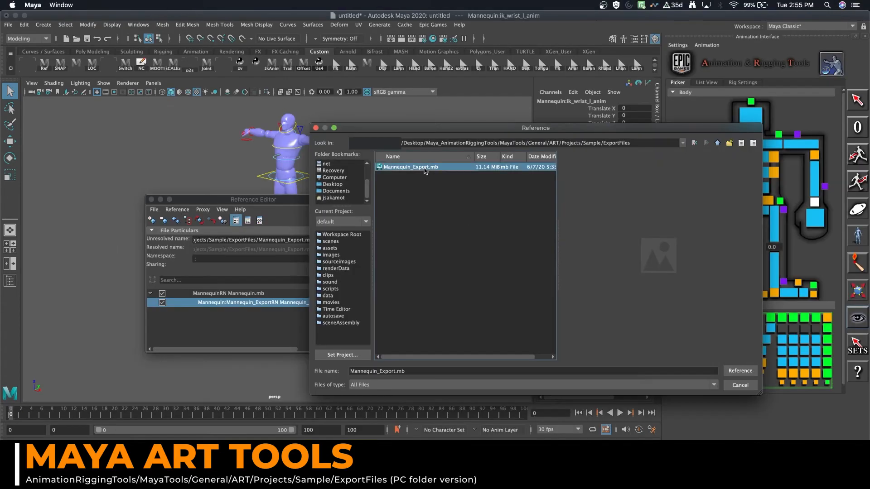
Reference Mannequin_Export.mb into the scene and move the Reference Editor aside.
{"action": "left_click", "coordinate": [739, 371]}
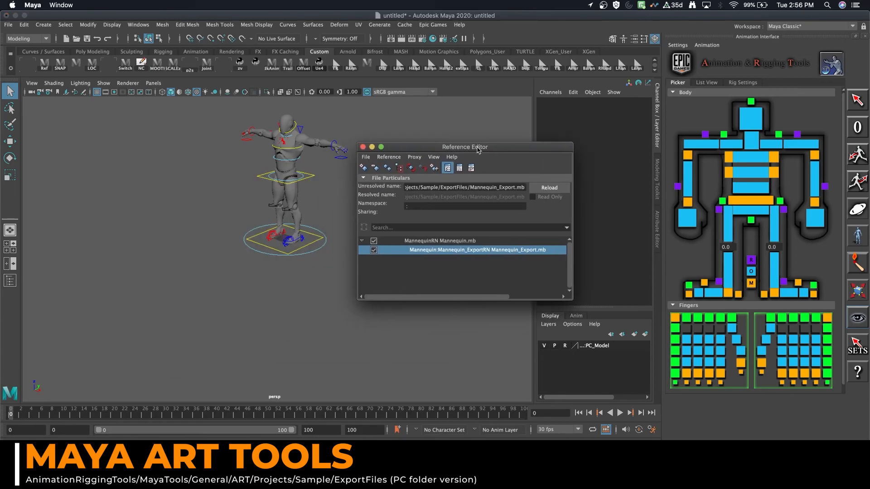
{"action": "left_click_drag", "start_coordinate": [465, 146], "coordinate": [487, 131]}
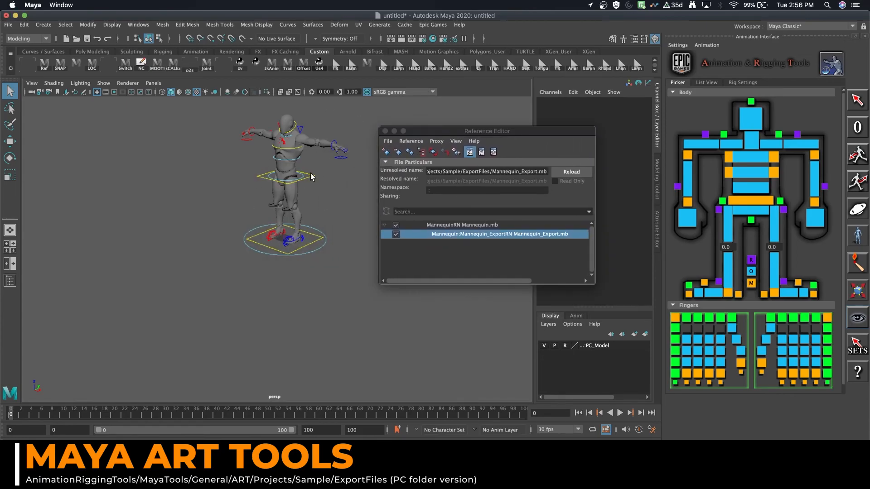